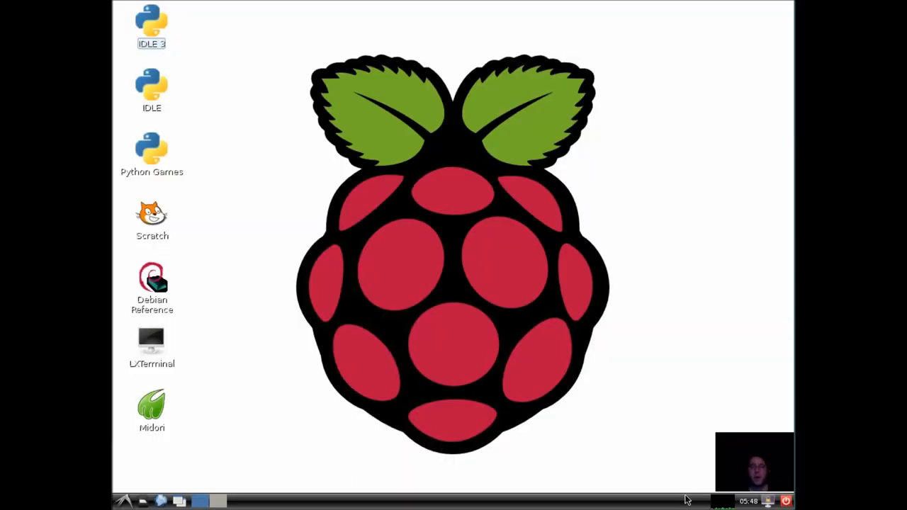
mouse_move(675, 379)
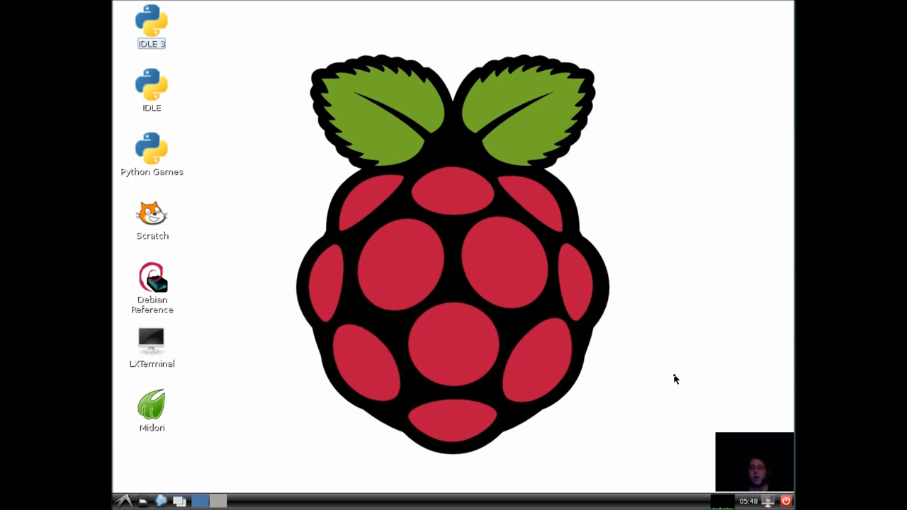
mouse_move(201, 440)
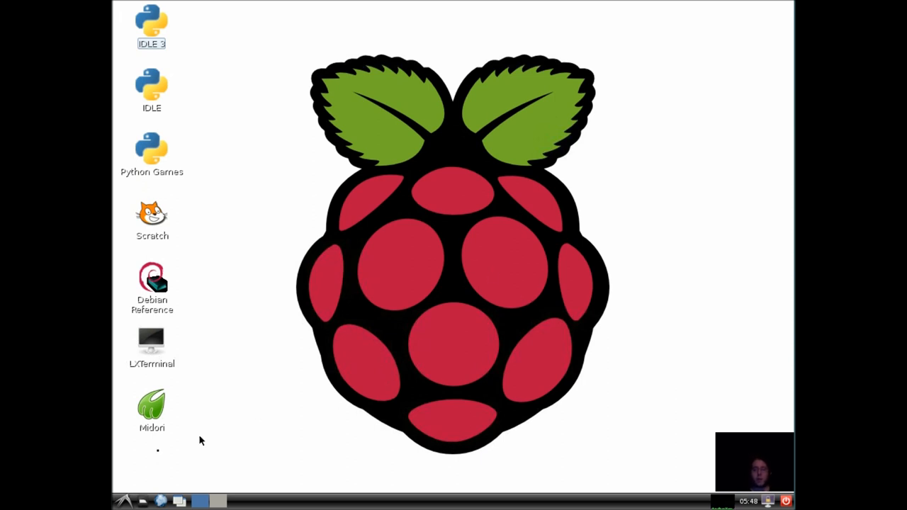
- Start the Midori browser from its desktop icon, opening the FAQ page
click(152, 409)
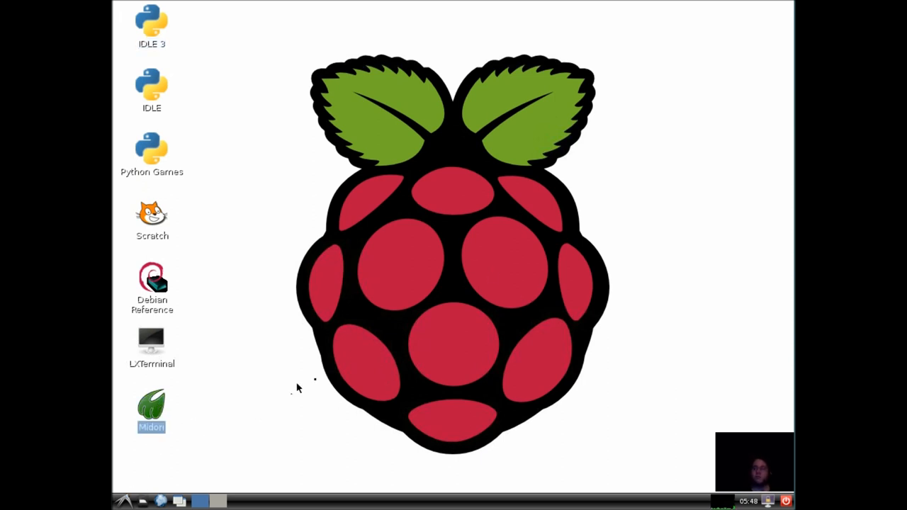
mouse_move(324, 377)
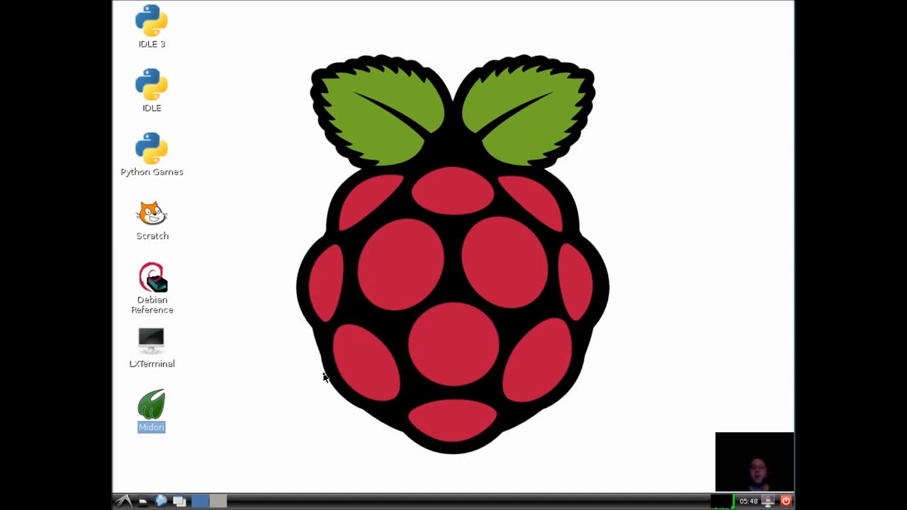
double_click(151, 409)
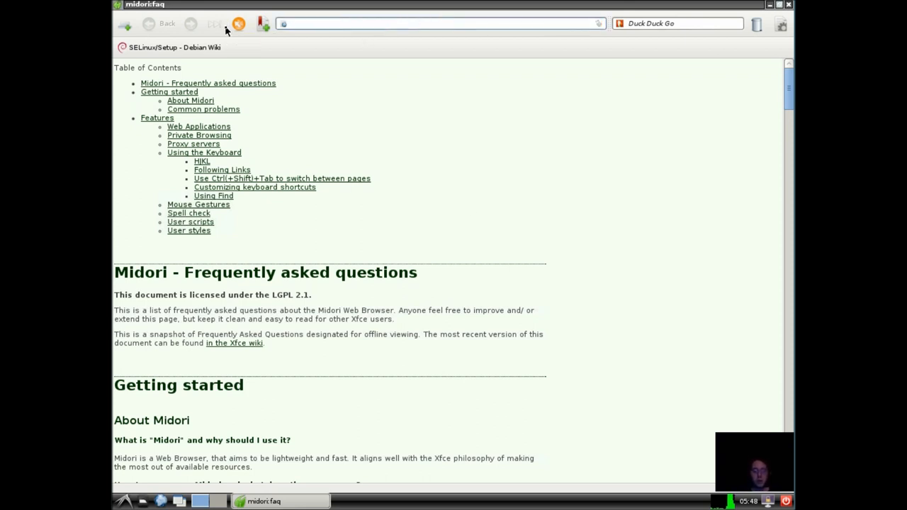
- Enter 'you' in the address bar and pick The TechMe Show YouTube suggestion
text(youtub)
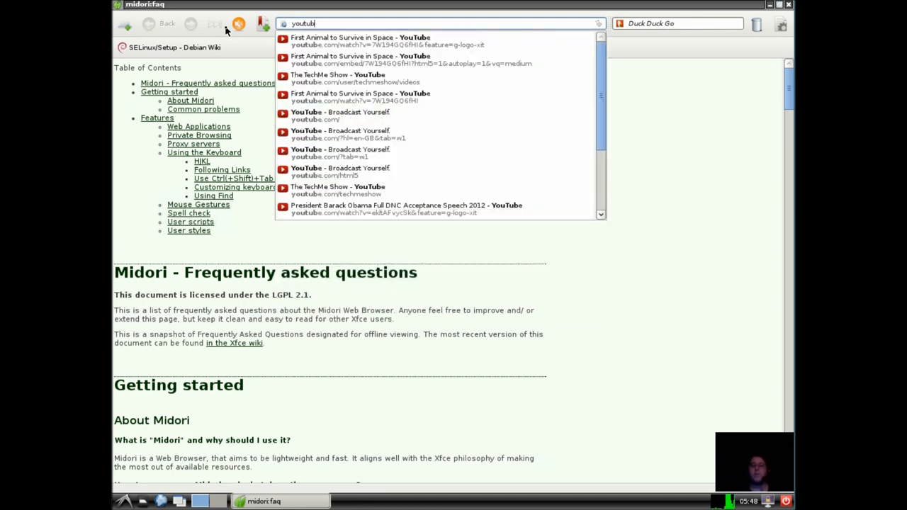
click(354, 78)
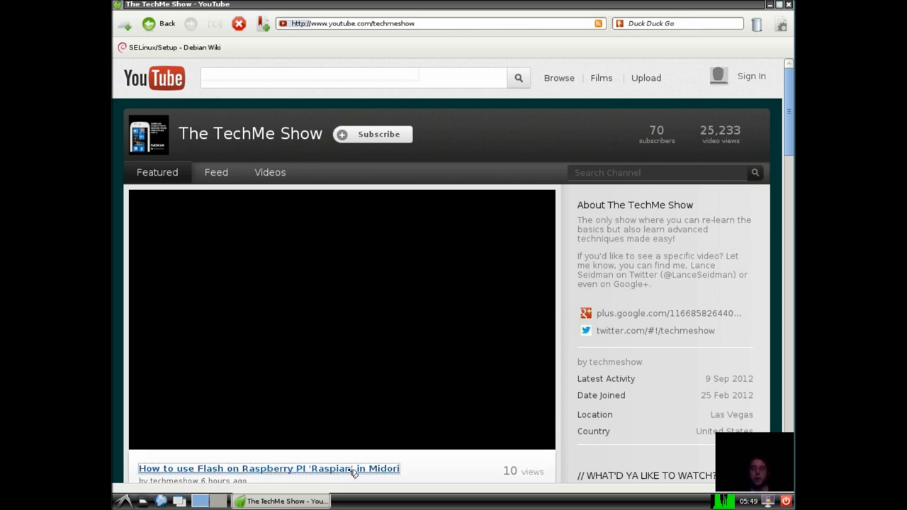
- Open 'How to use Flash on Raspberry PI Raspian in Midori' and collapse the playlist
click(268, 469)
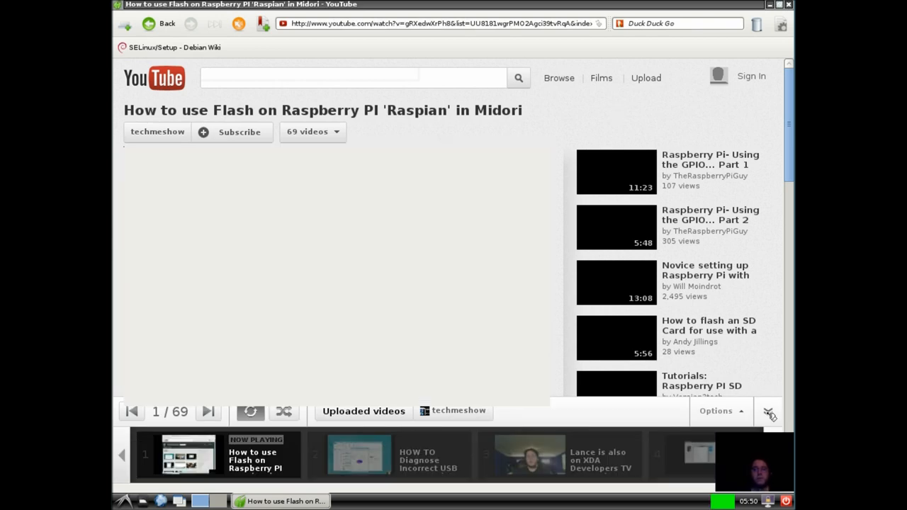
click(769, 411)
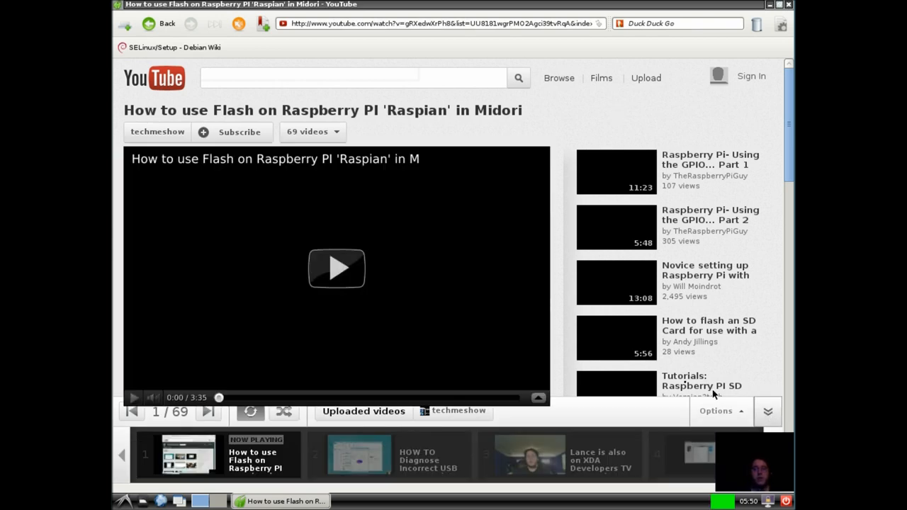
mouse_move(340, 275)
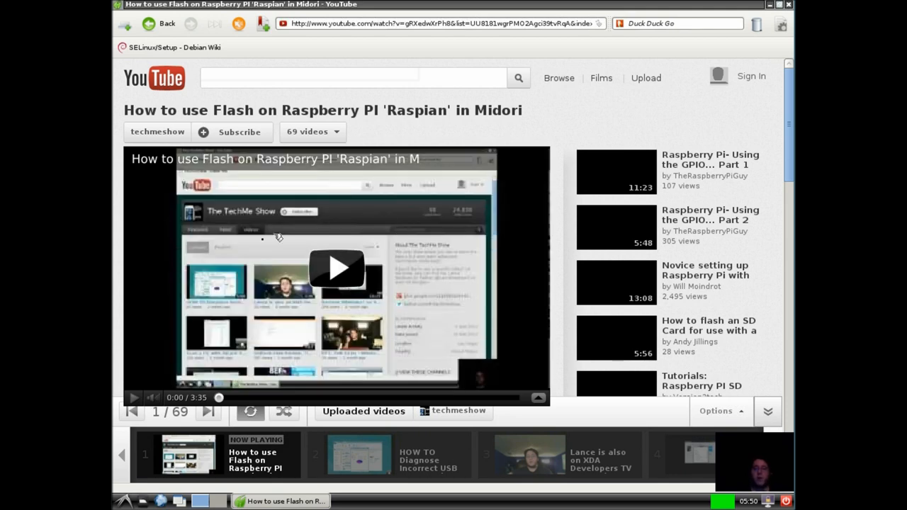
mouse_move(304, 294)
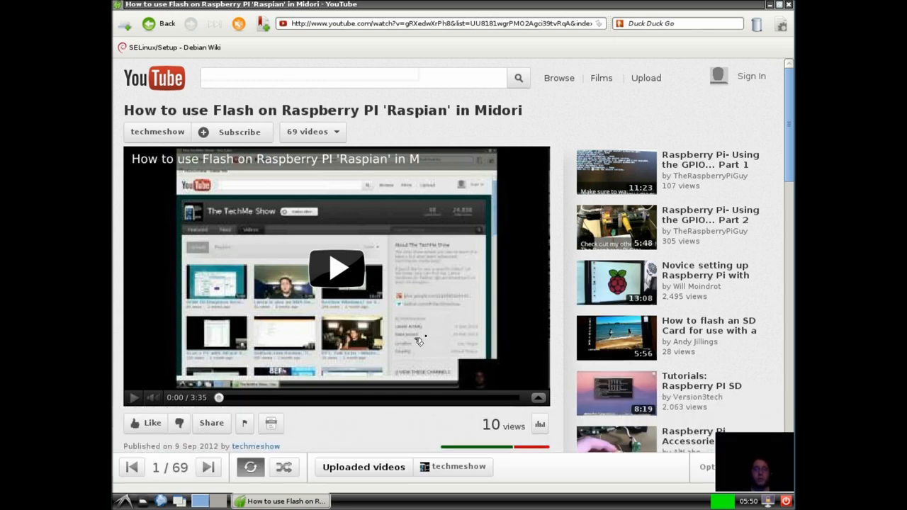
mouse_move(415, 319)
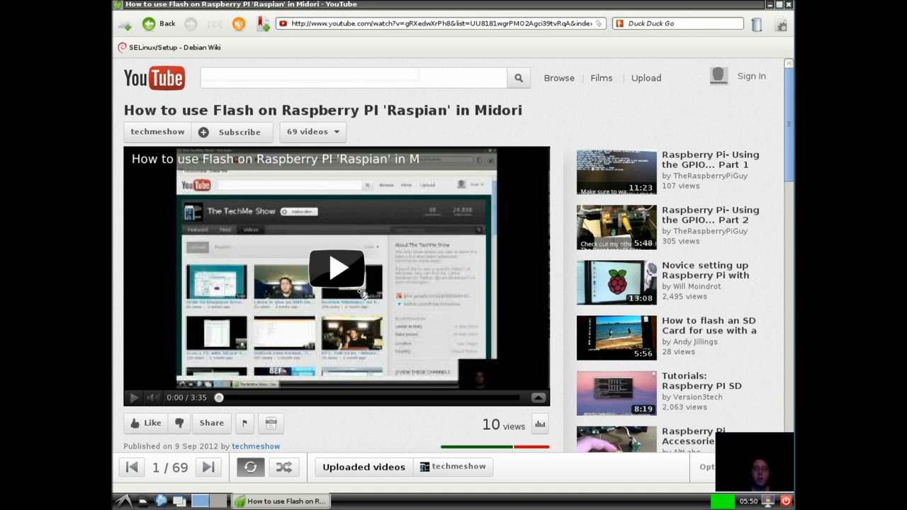
mouse_move(427, 286)
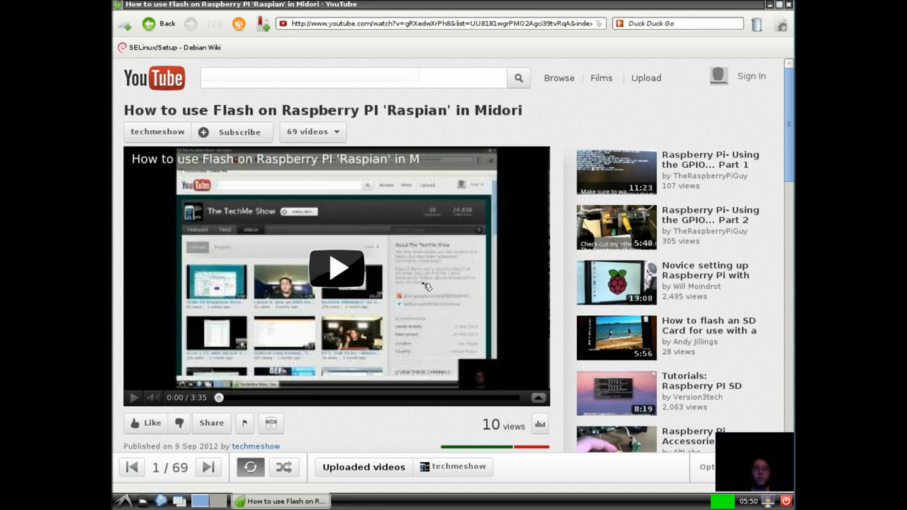
- Start playback from the Gnash Flash player's Movie Control context menu
right_click(372, 298)
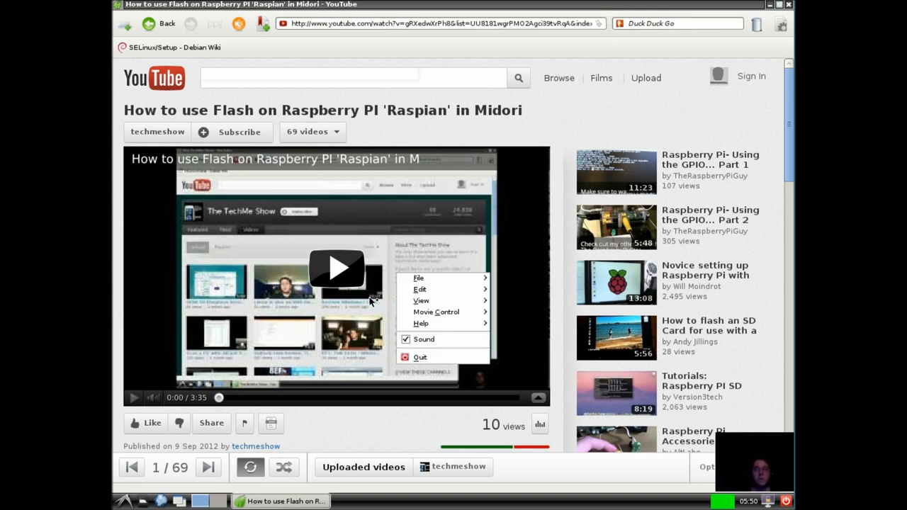
mouse_move(439, 277)
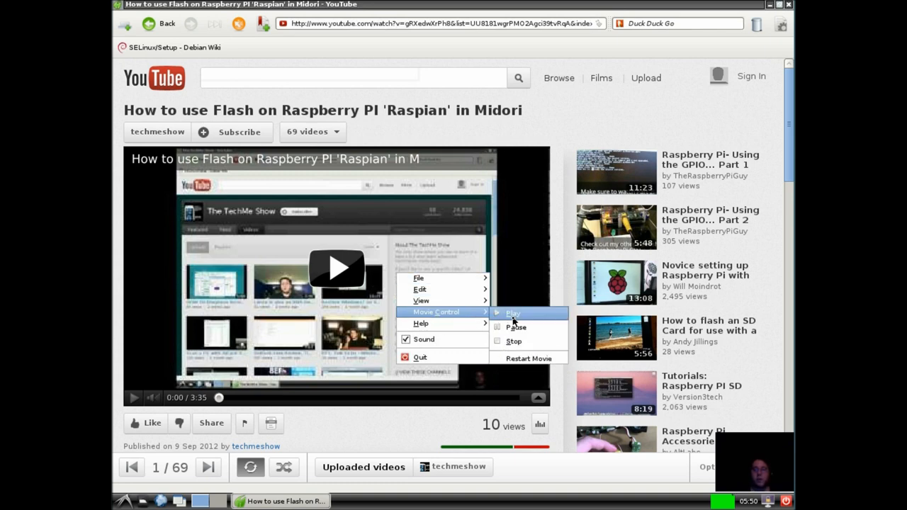
click(513, 313)
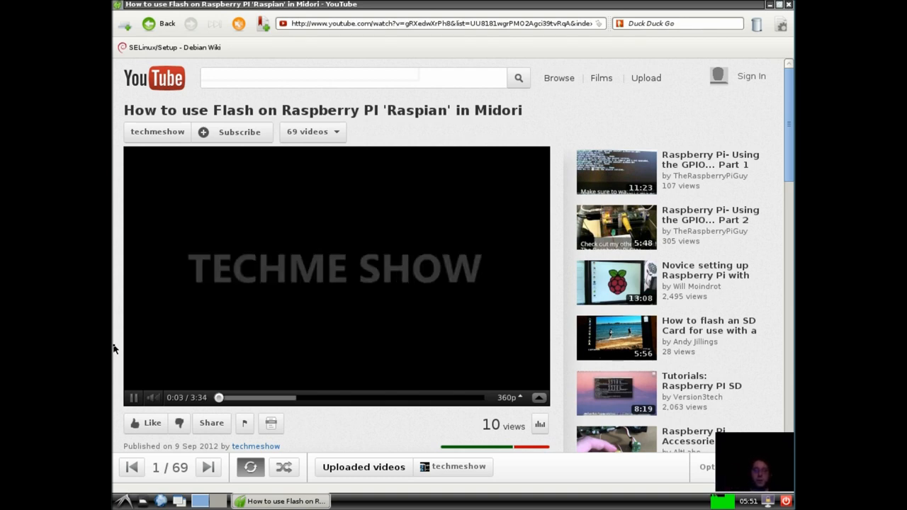
mouse_move(288, 406)
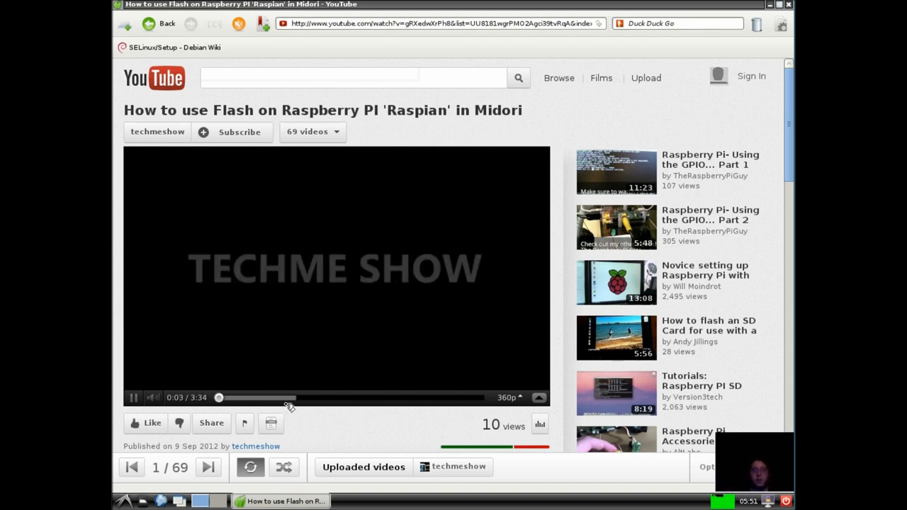